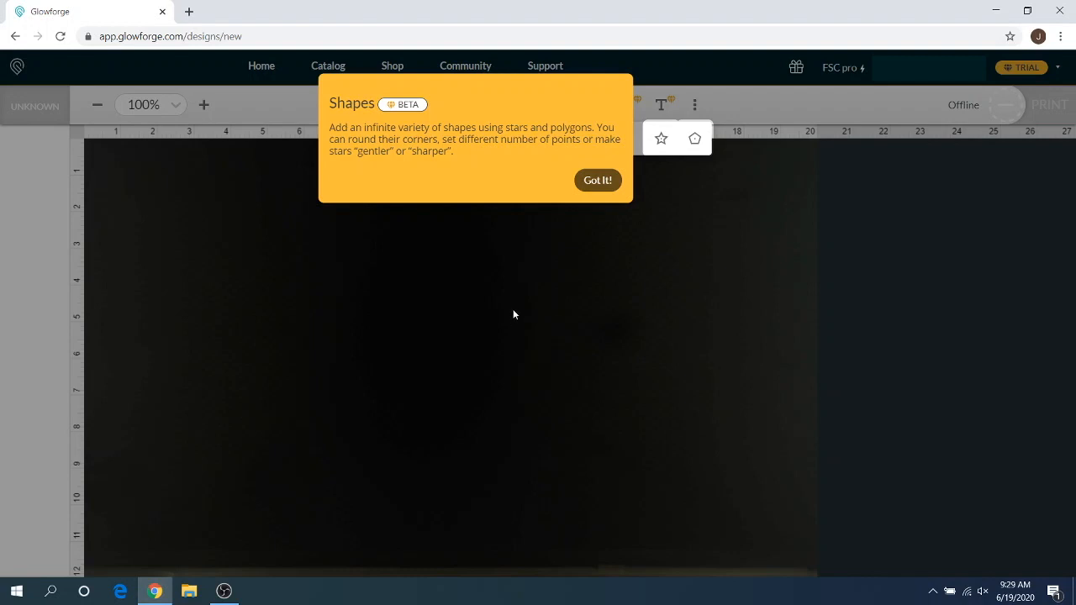
pyautogui.moveTo(517, 243)
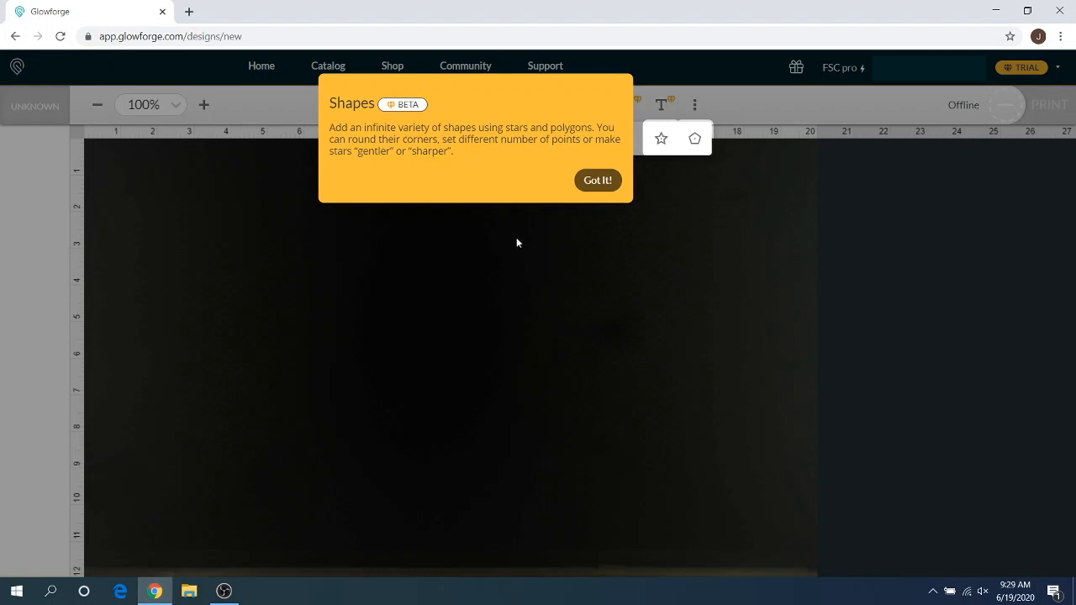
pyautogui.moveTo(507, 222)
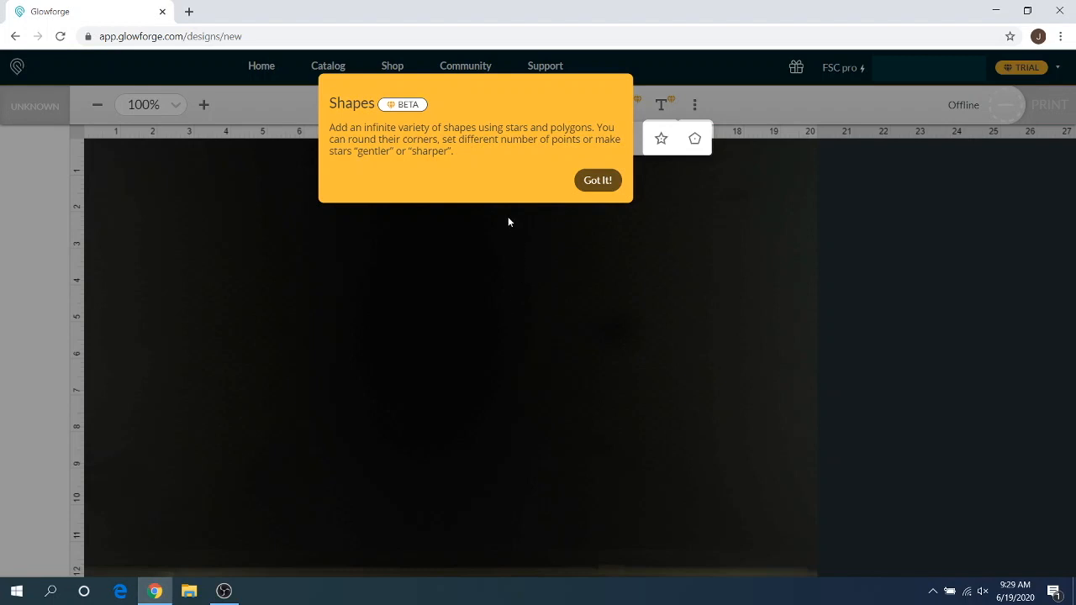
pyautogui.moveTo(431, 109)
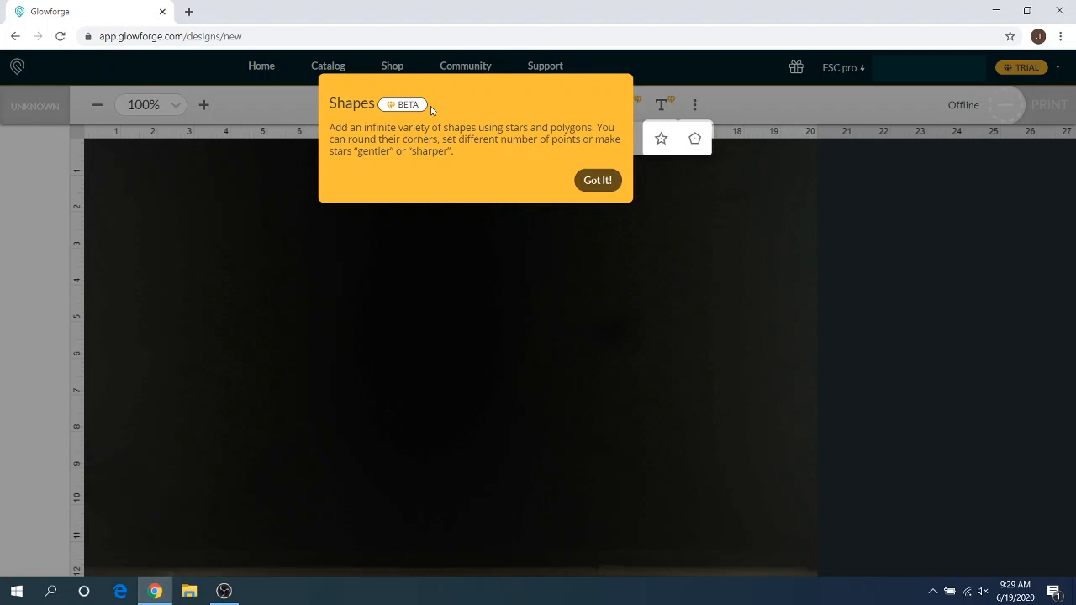
pyautogui.moveTo(496, 177)
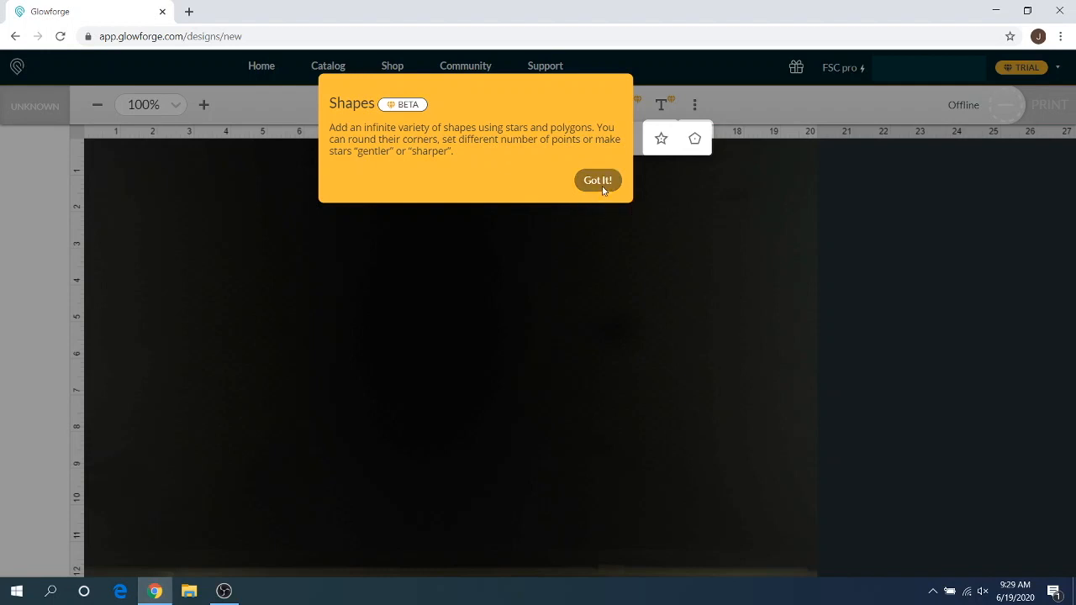
pyautogui.moveTo(598, 180)
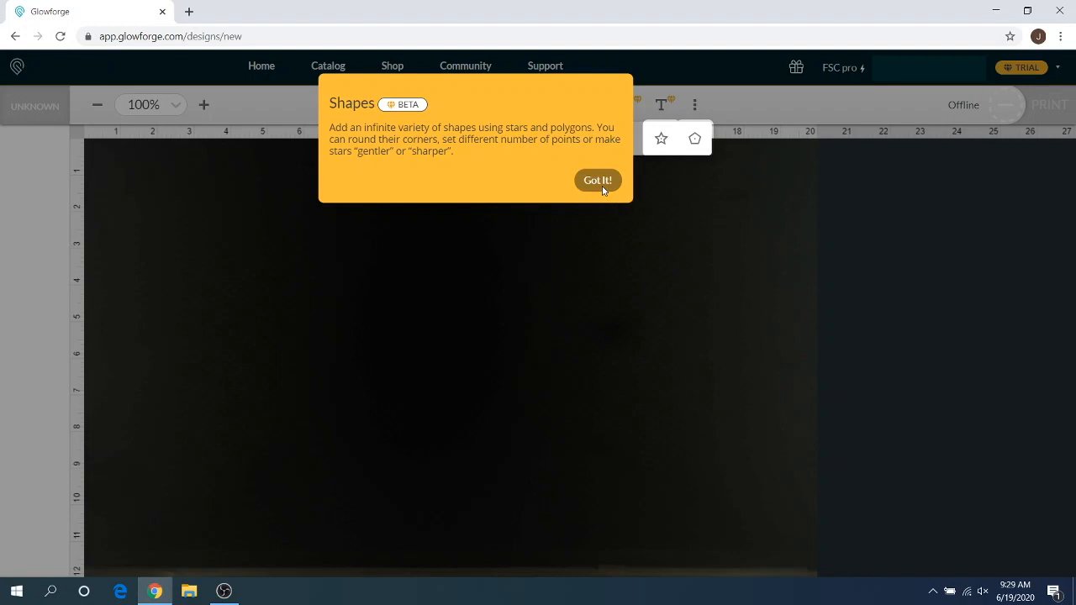
# Dismiss the Shapes beta announcement with 'Got It!'.
pyautogui.click(597, 180)
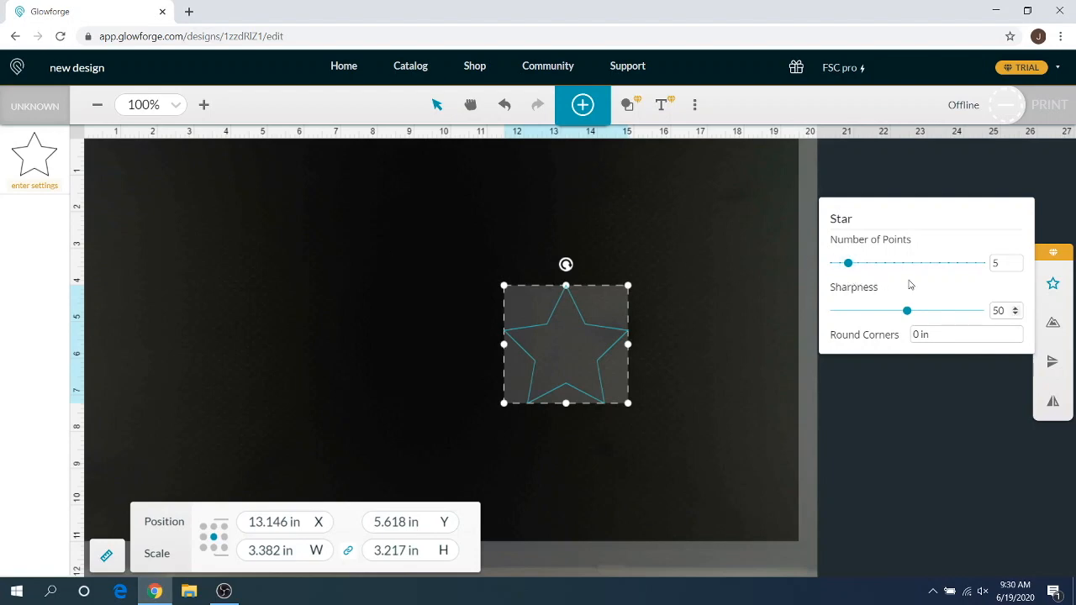
# Select the Number of Points setting on the new five-point star.
pyautogui.click(1006, 262)
pyautogui.write('7')
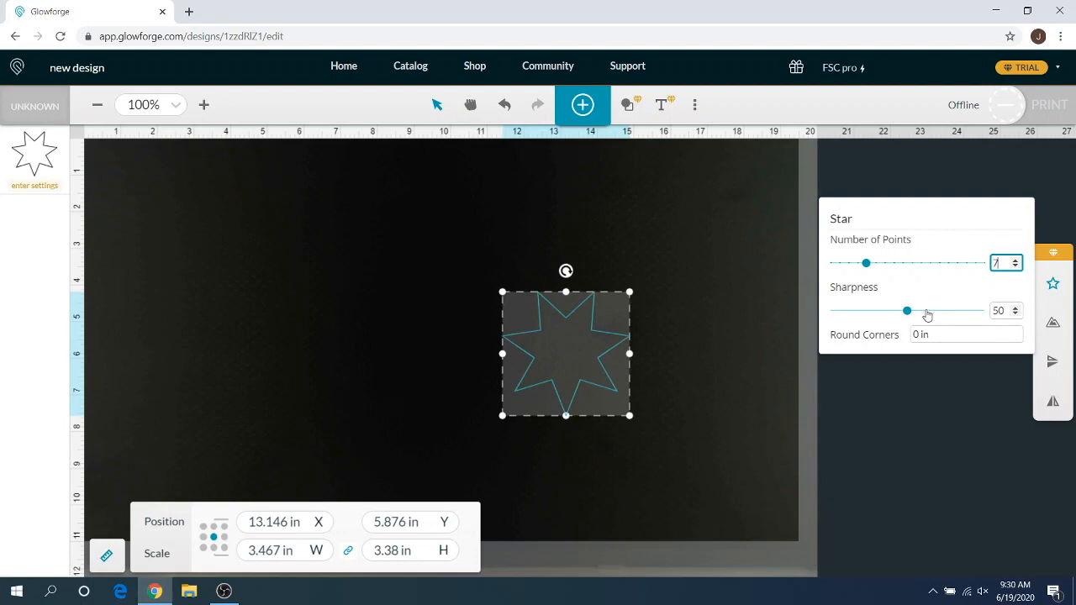
# Round the star's corners to 0.25 in and adjust its sharpness slider.
pyautogui.click(965, 334)
pyautogui.write('0.25')
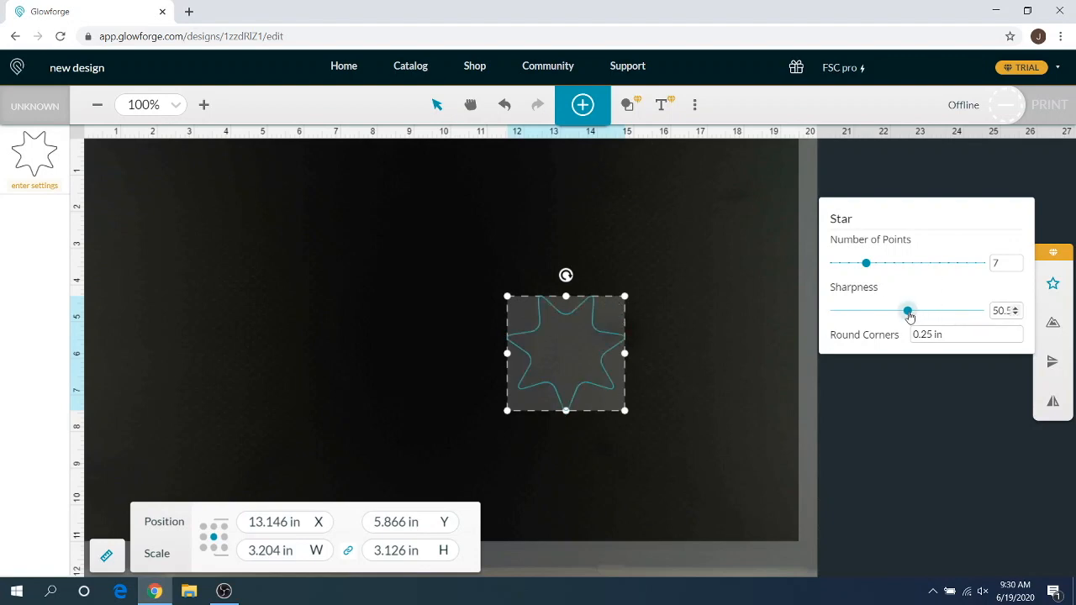
pyautogui.moveTo(907, 310); pyautogui.dragTo(946, 310)
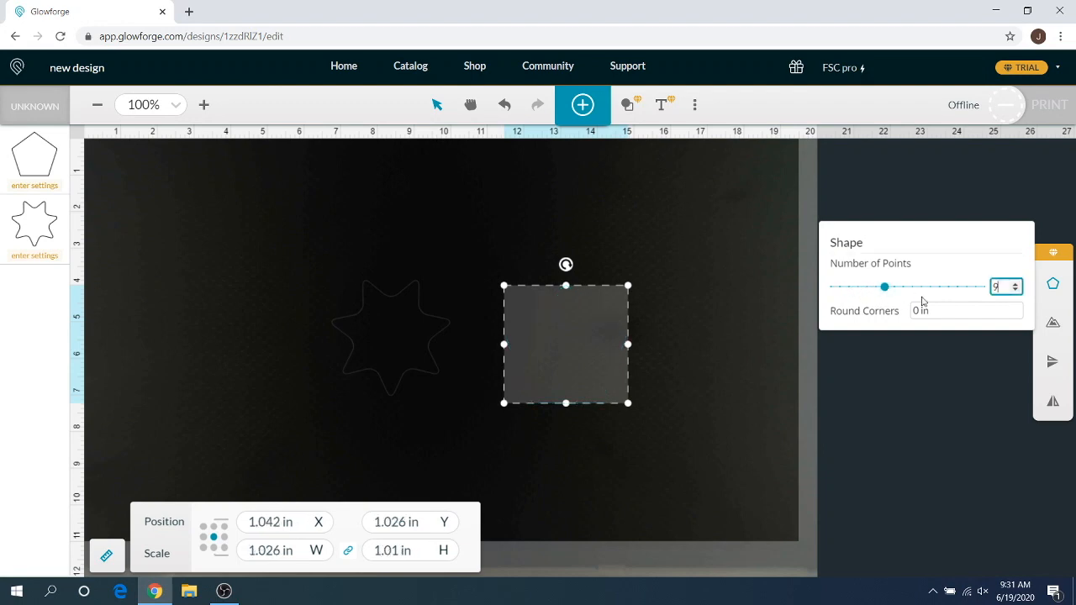
# Drag the polygon's point count up to fifteen, then down to eight.
pyautogui.moveTo(884, 287); pyautogui.dragTo(939, 287)
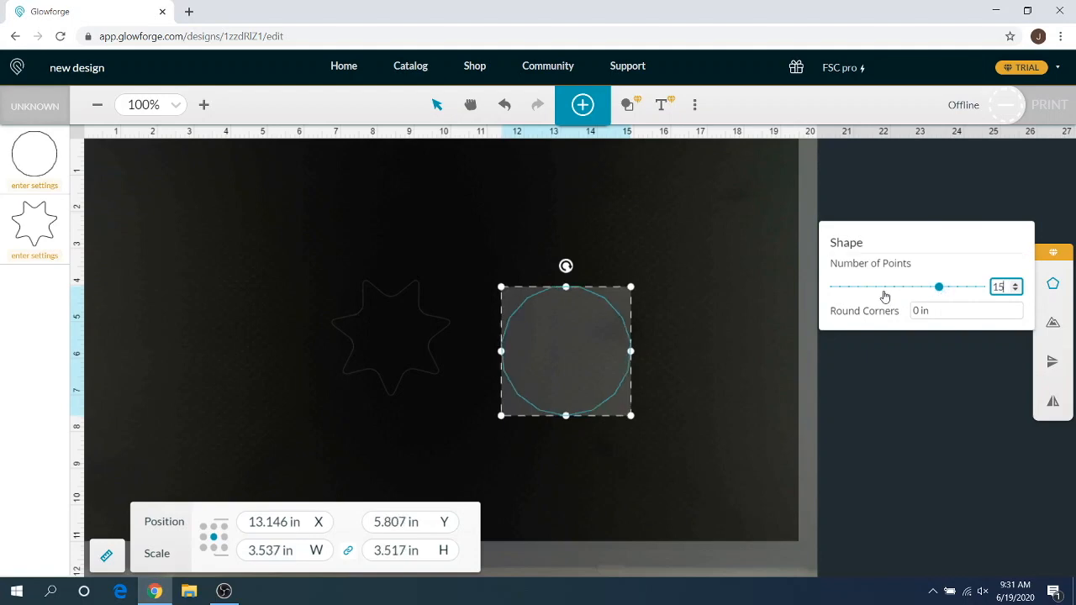
pyautogui.moveTo(939, 286); pyautogui.dragTo(874, 287)
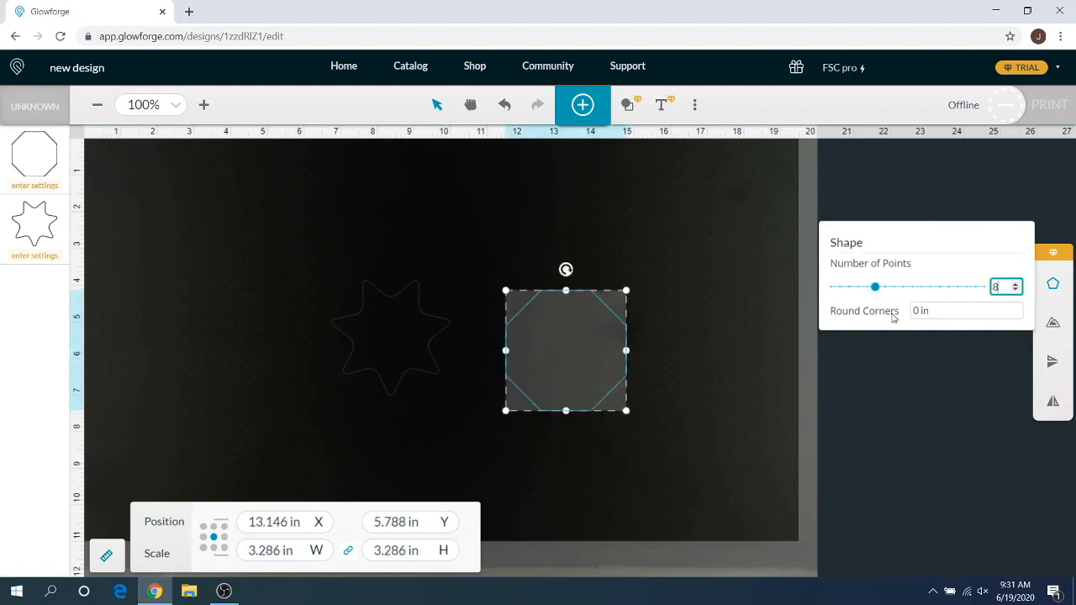
# Try 1 in corner rounding on the octagon, then replace it with 0.25.
pyautogui.click(966, 310)
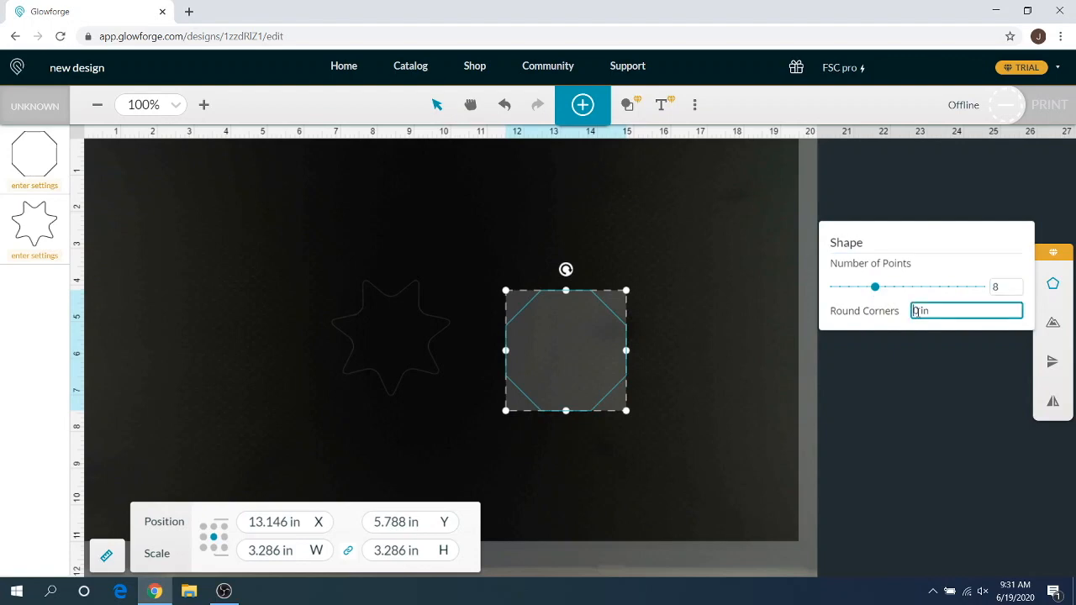
pyautogui.click(965, 310)
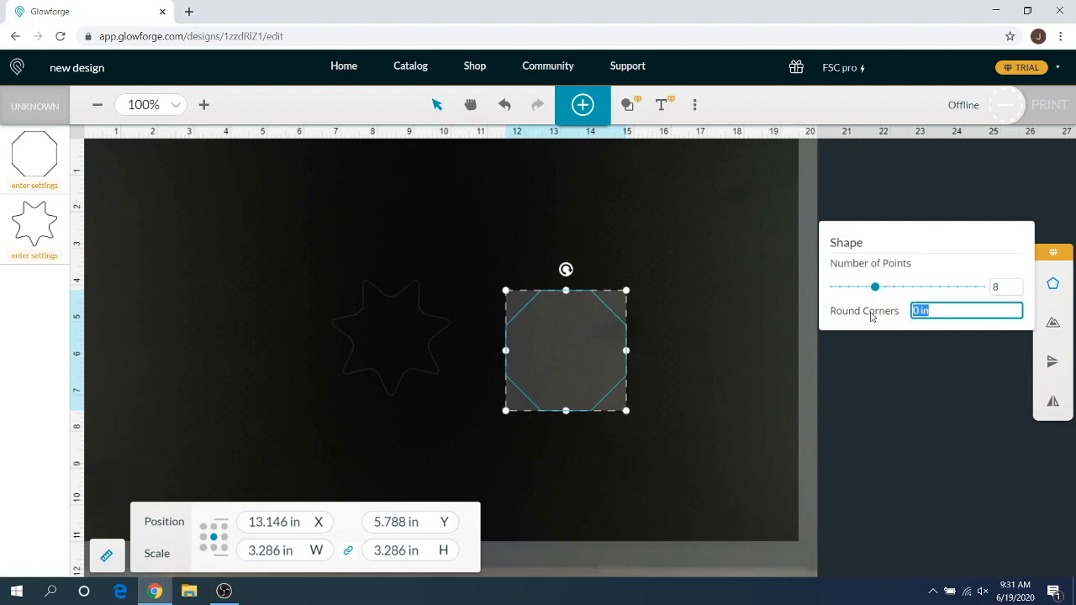
pyautogui.write('1 in')
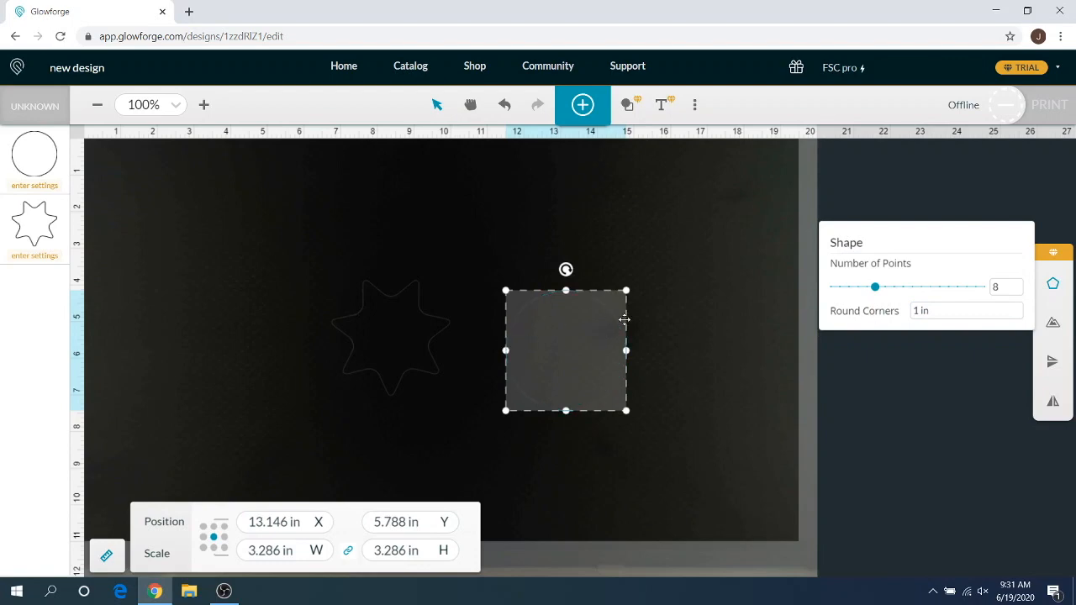
pyautogui.click(966, 310)
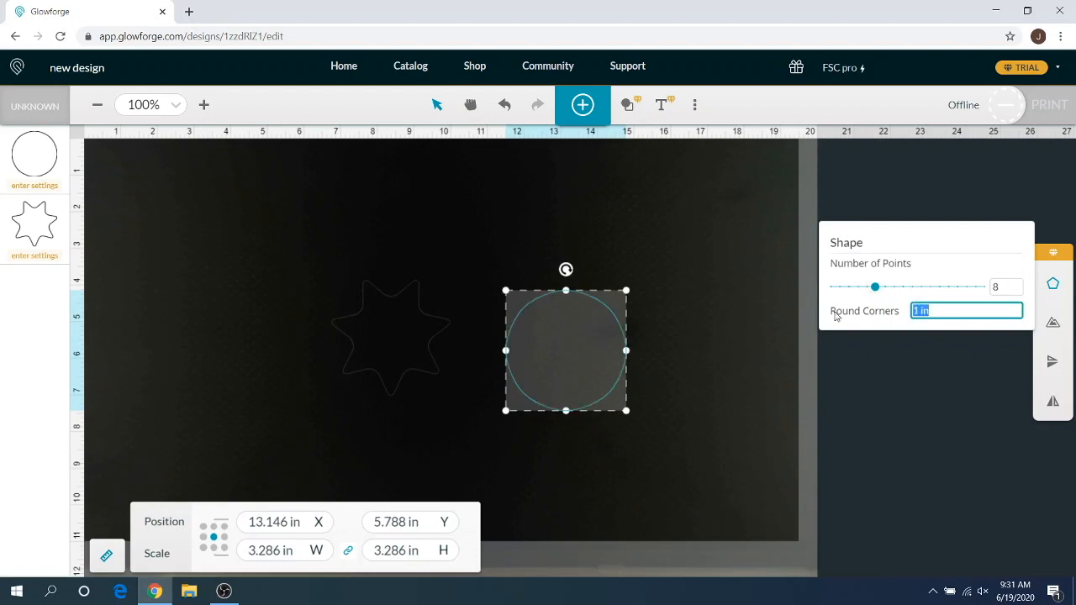
pyautogui.write('0.25')
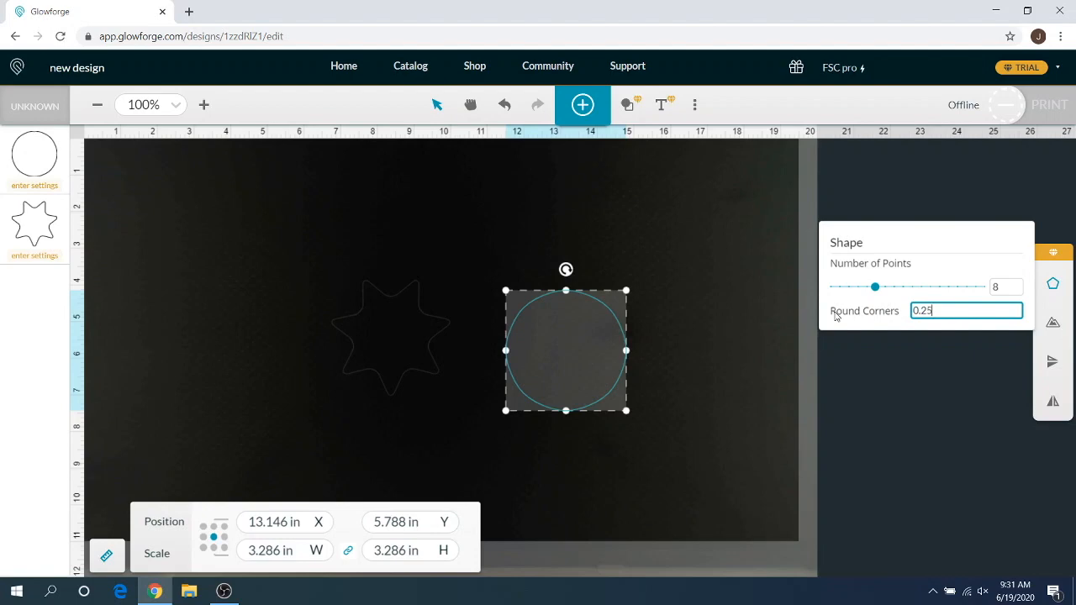